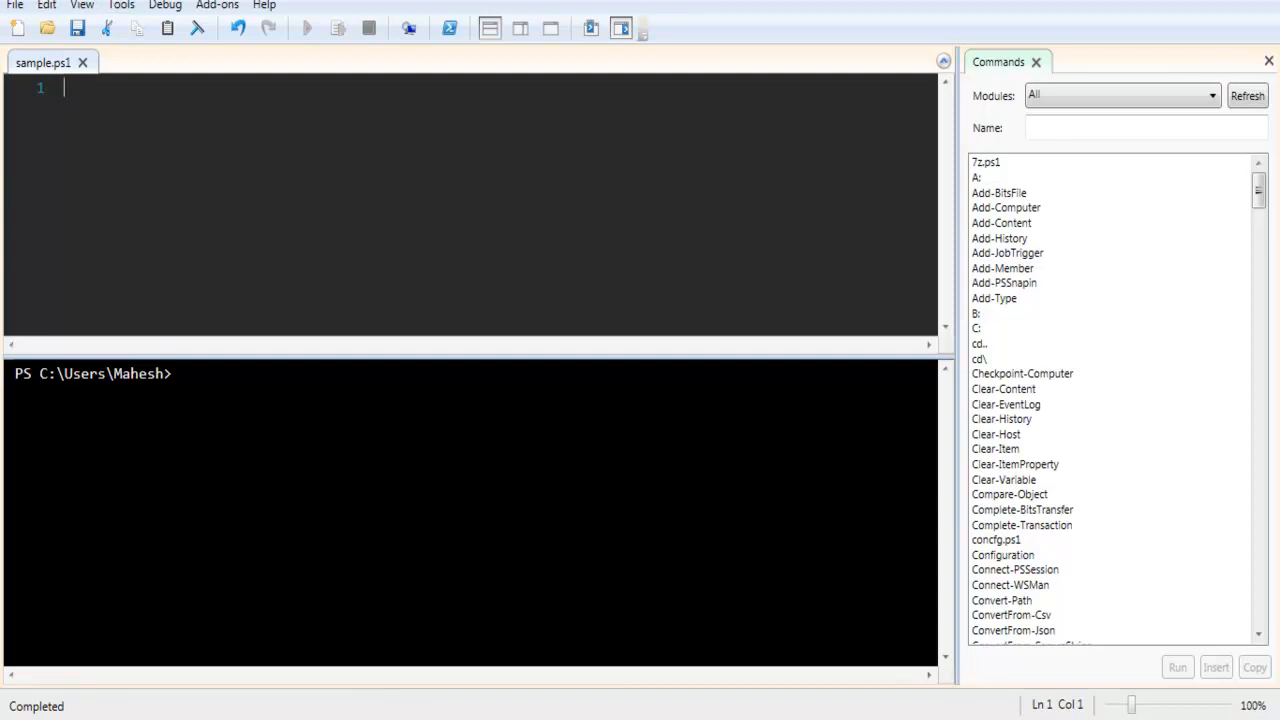
Begin the hash table declaration by writing $colors = @{ in sample.ps1
left_click(10, 715)
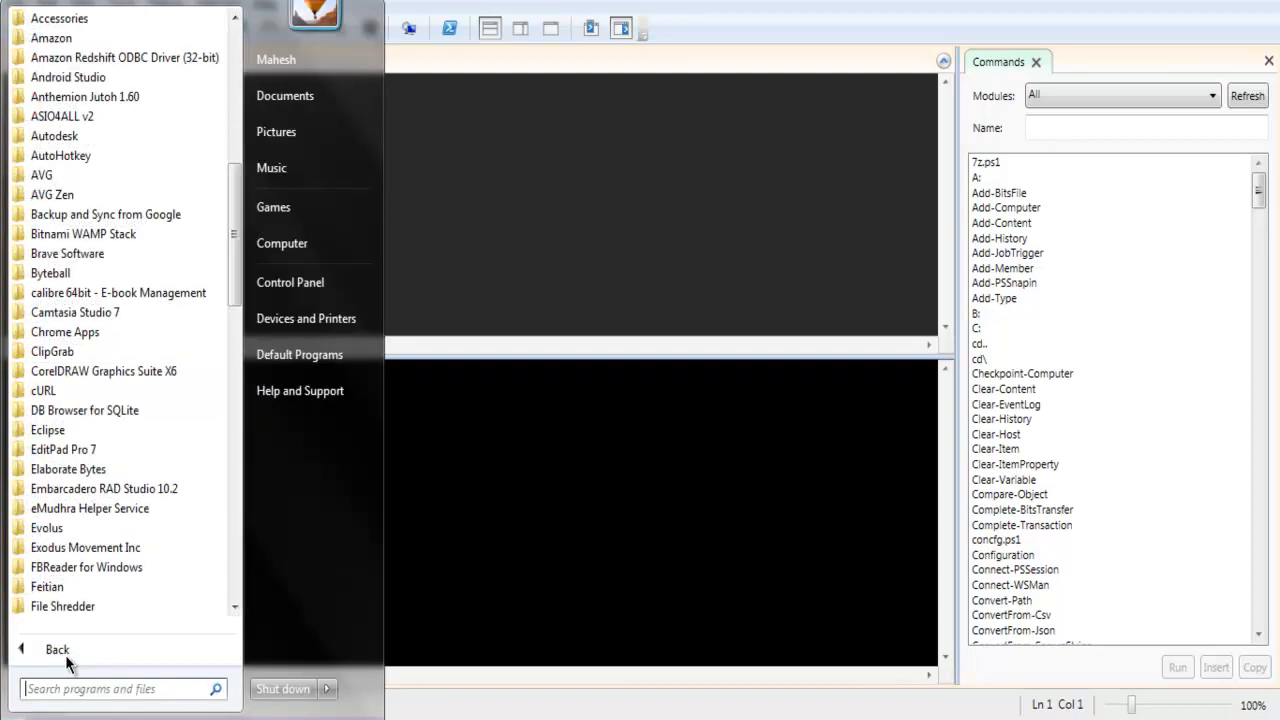
left_click(60, 18)
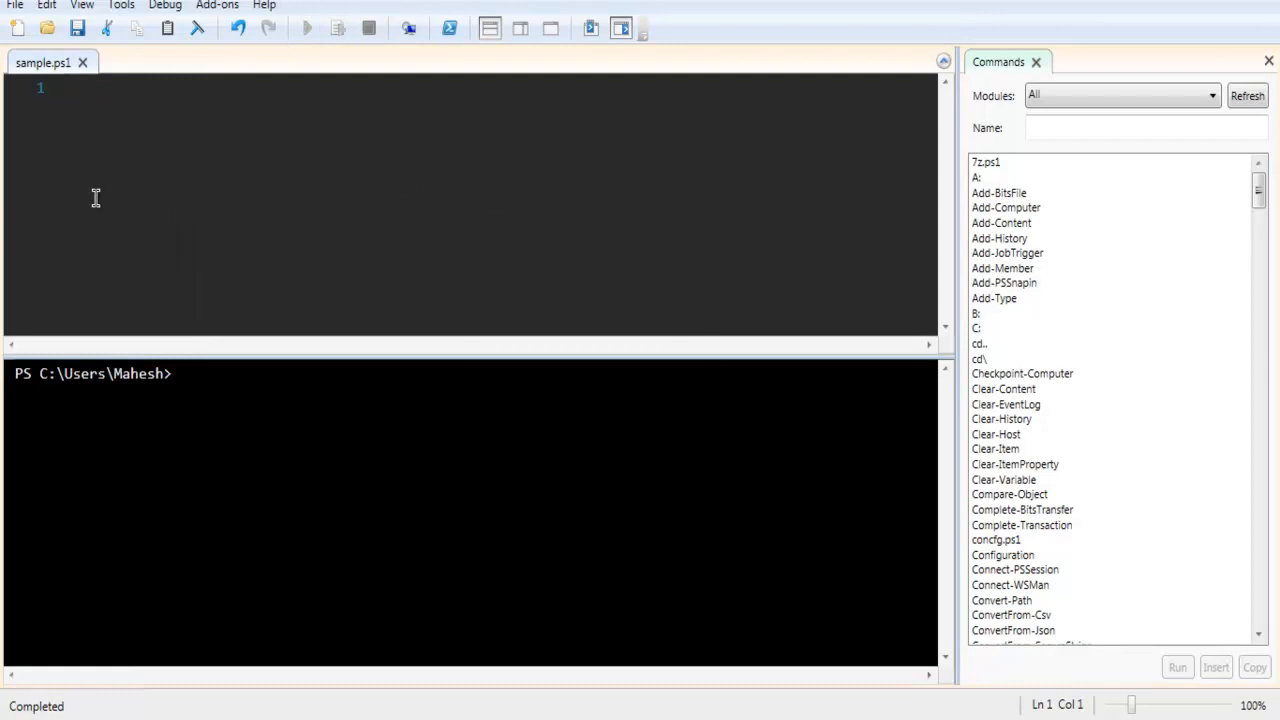
mouse_move(75, 87)
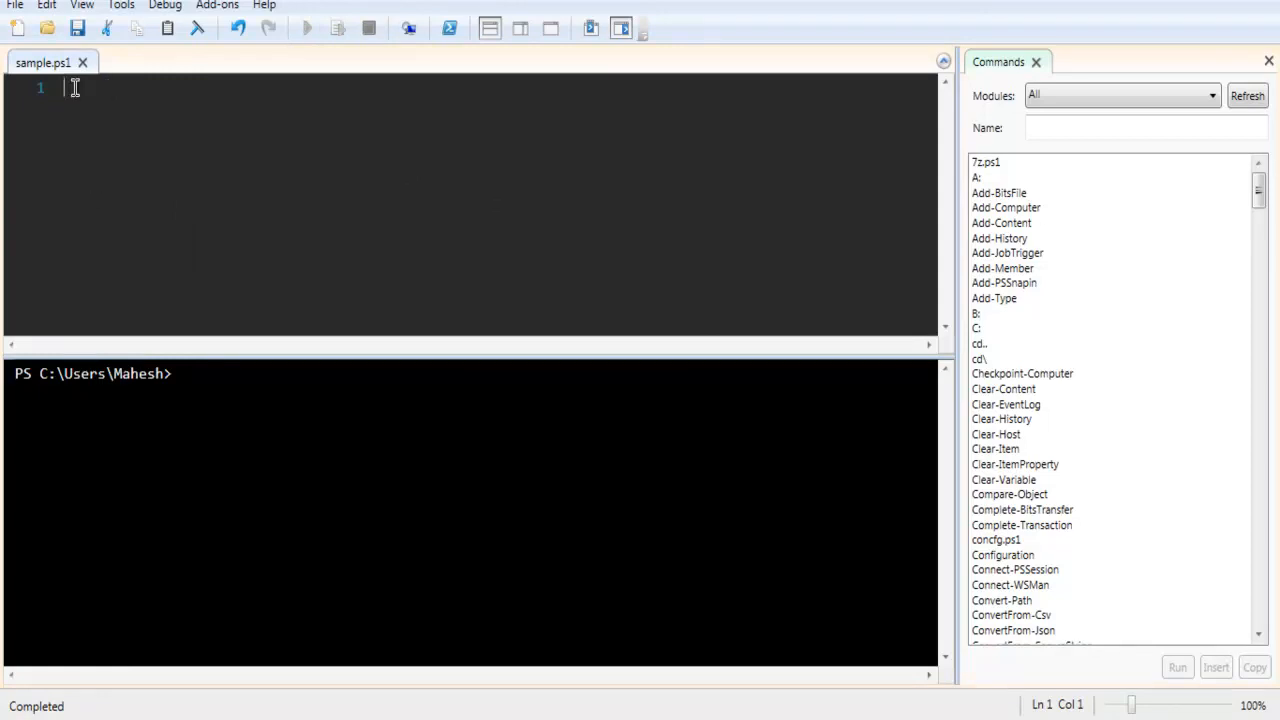
mouse_move(167, 149)
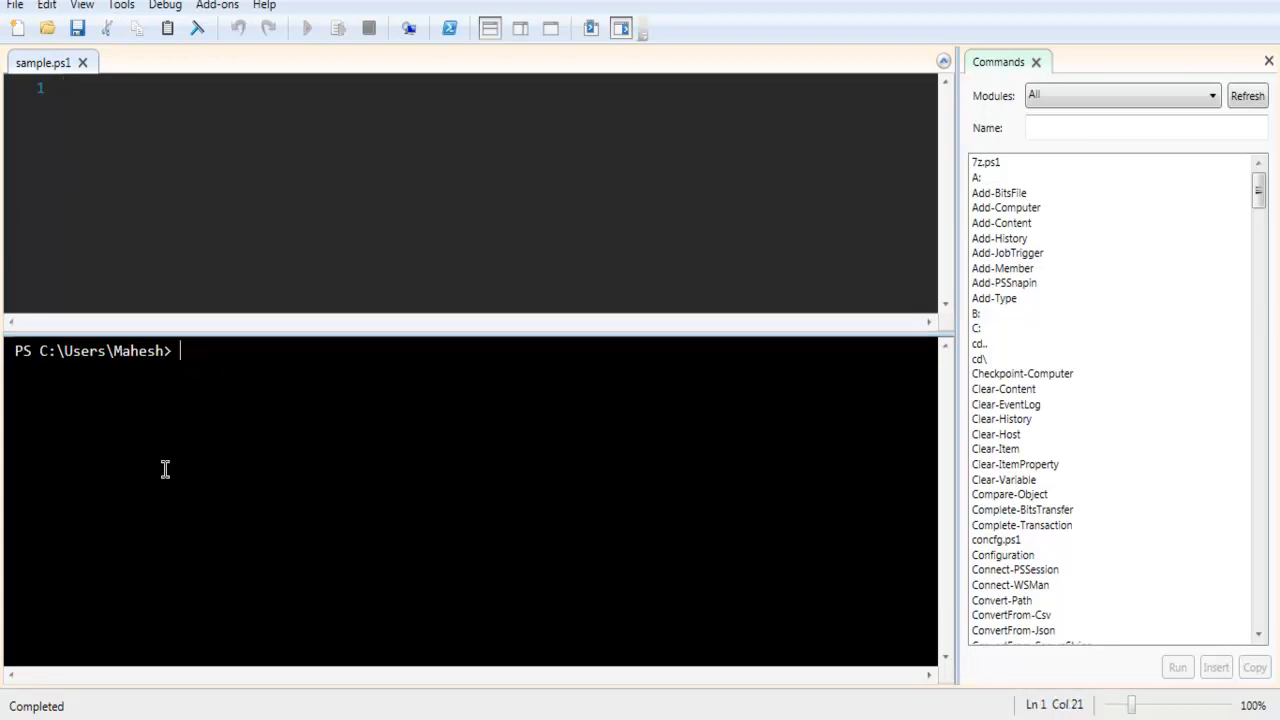
mouse_move(98, 494)
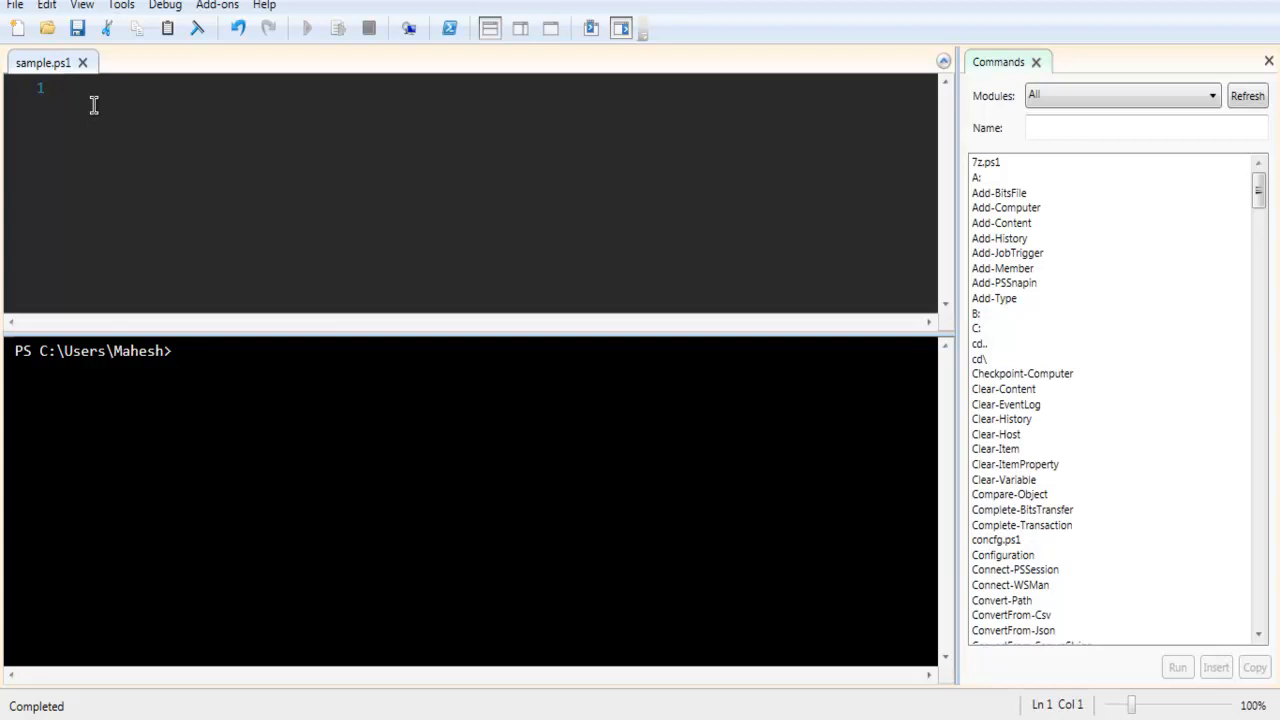
type("$")
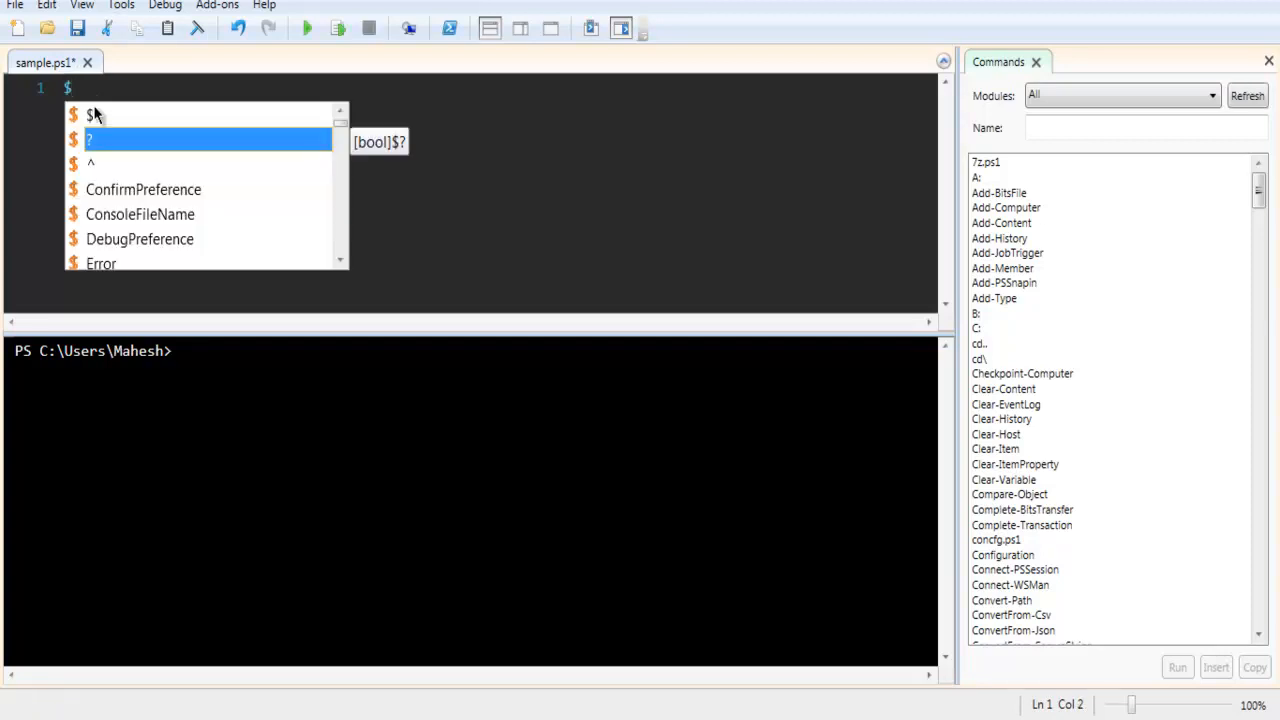
type("col")
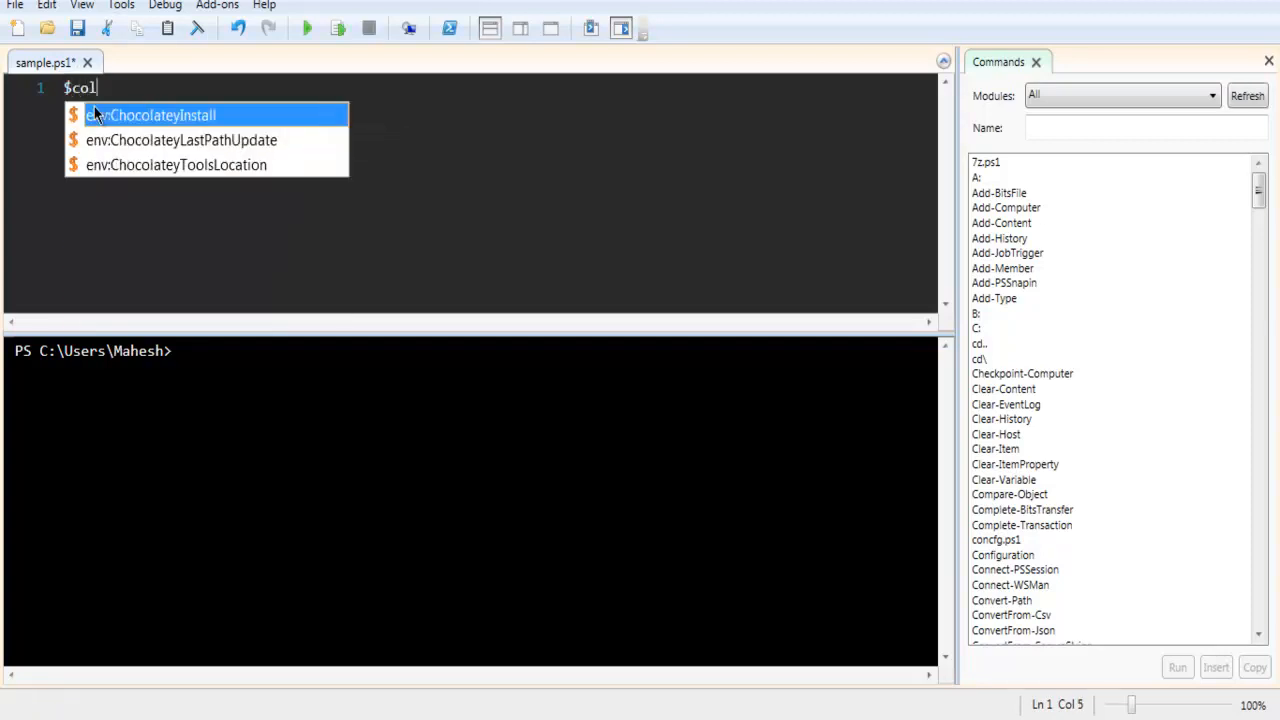
type("ors =")
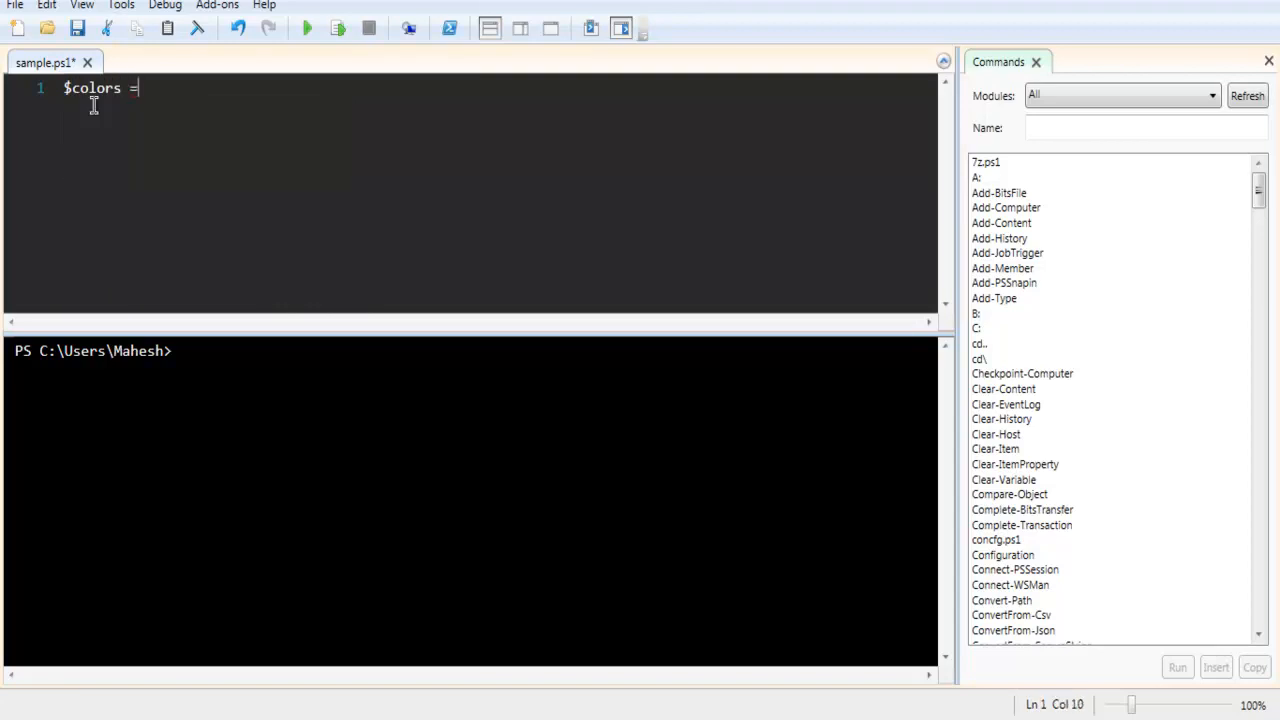
type("@")
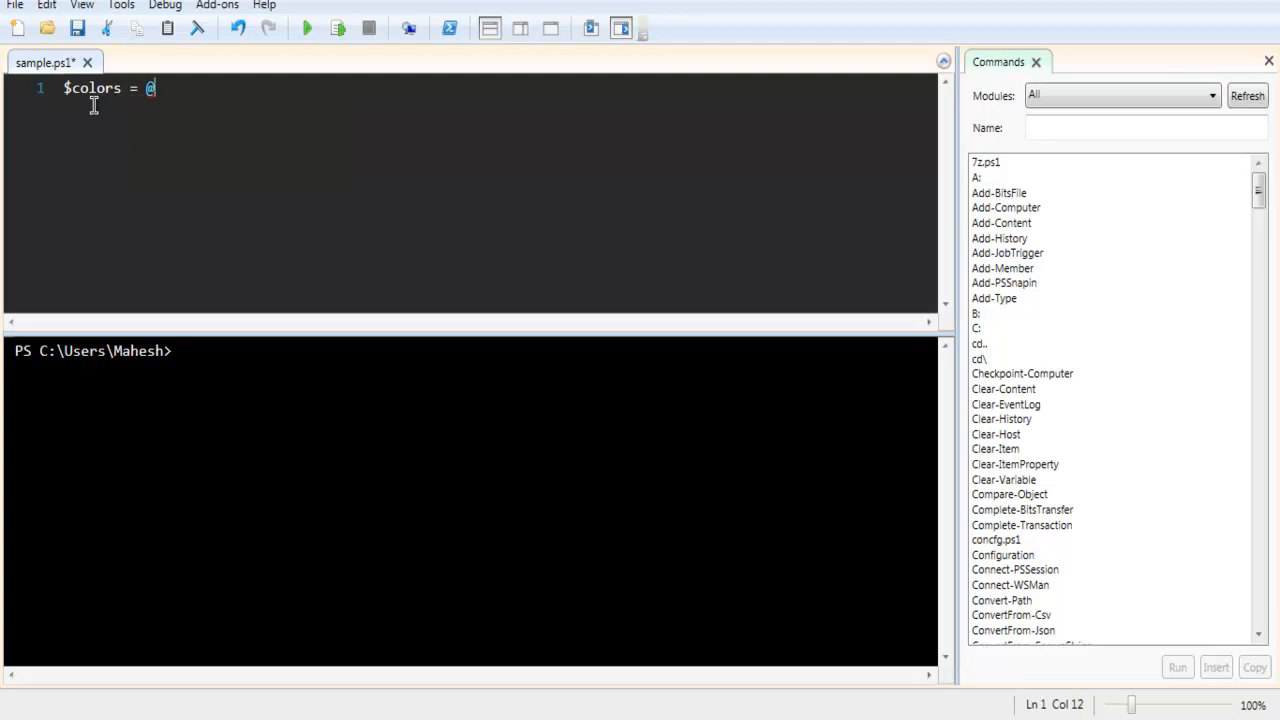
type("{")
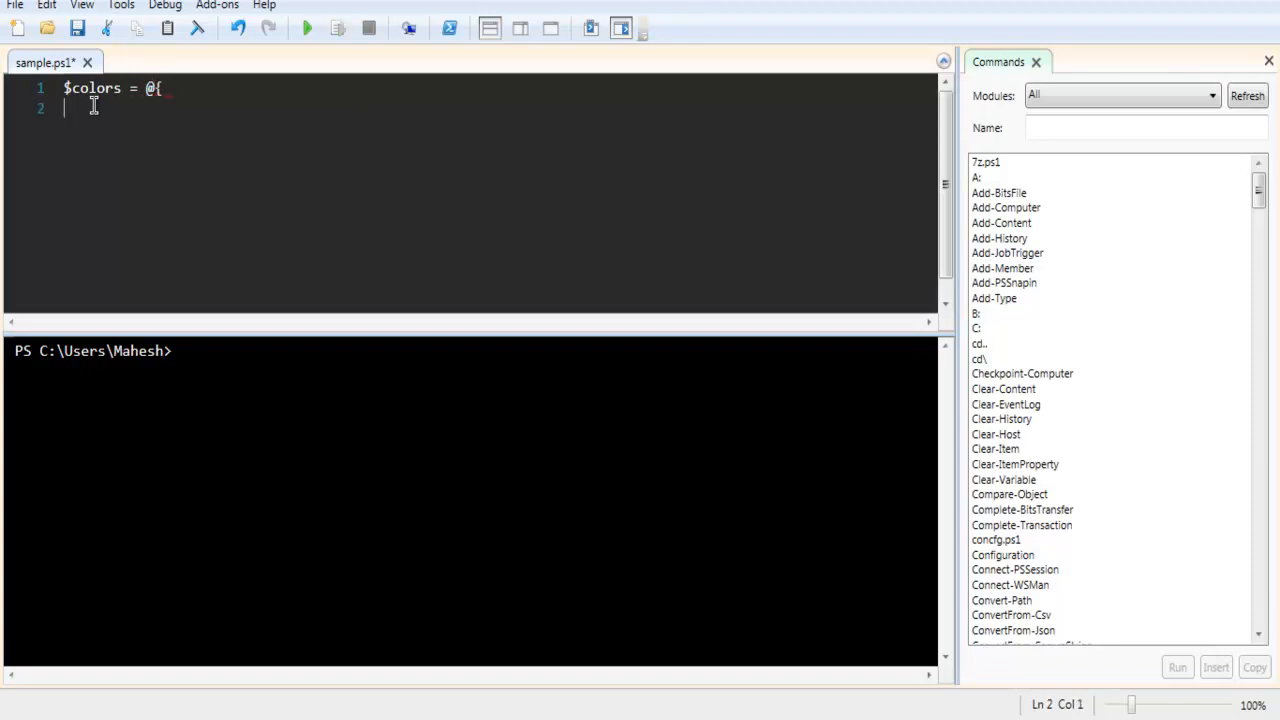
Add entries 'pen'='blue', 'eraser'='white', 'paper'='white' and 'ink'='black', then close the brace
type("'")
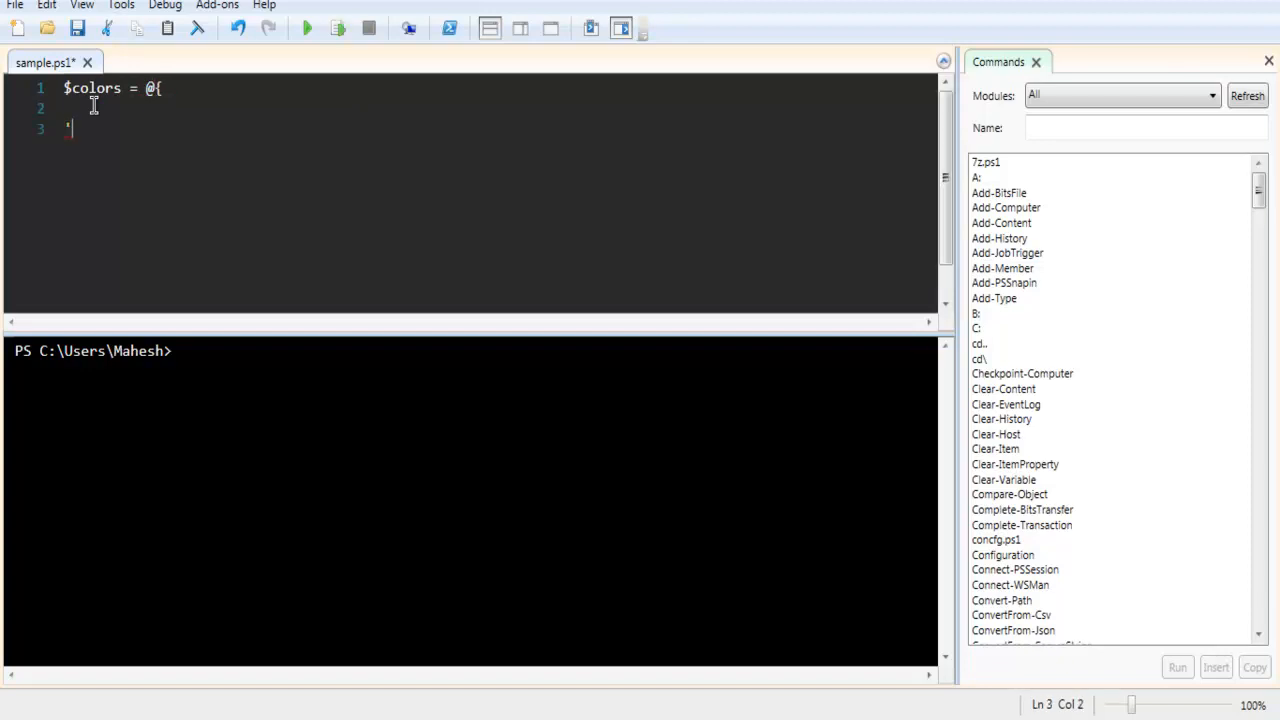
type("pen")
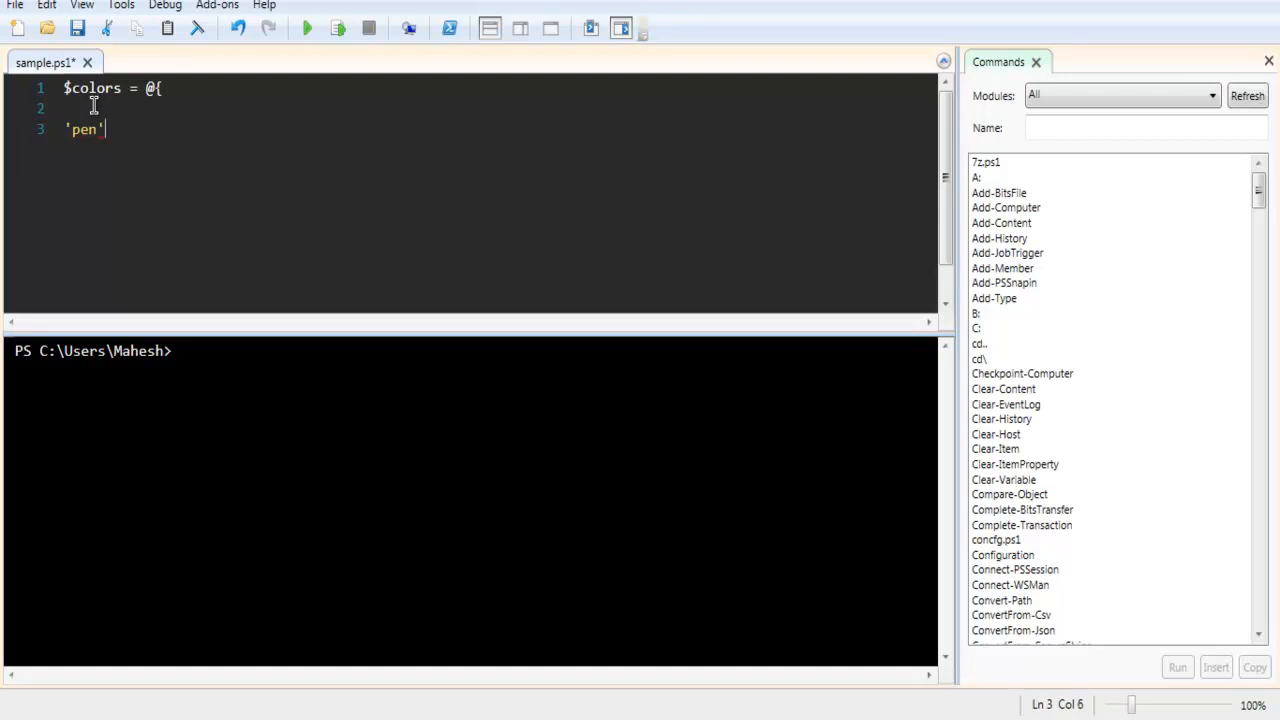
type("=")
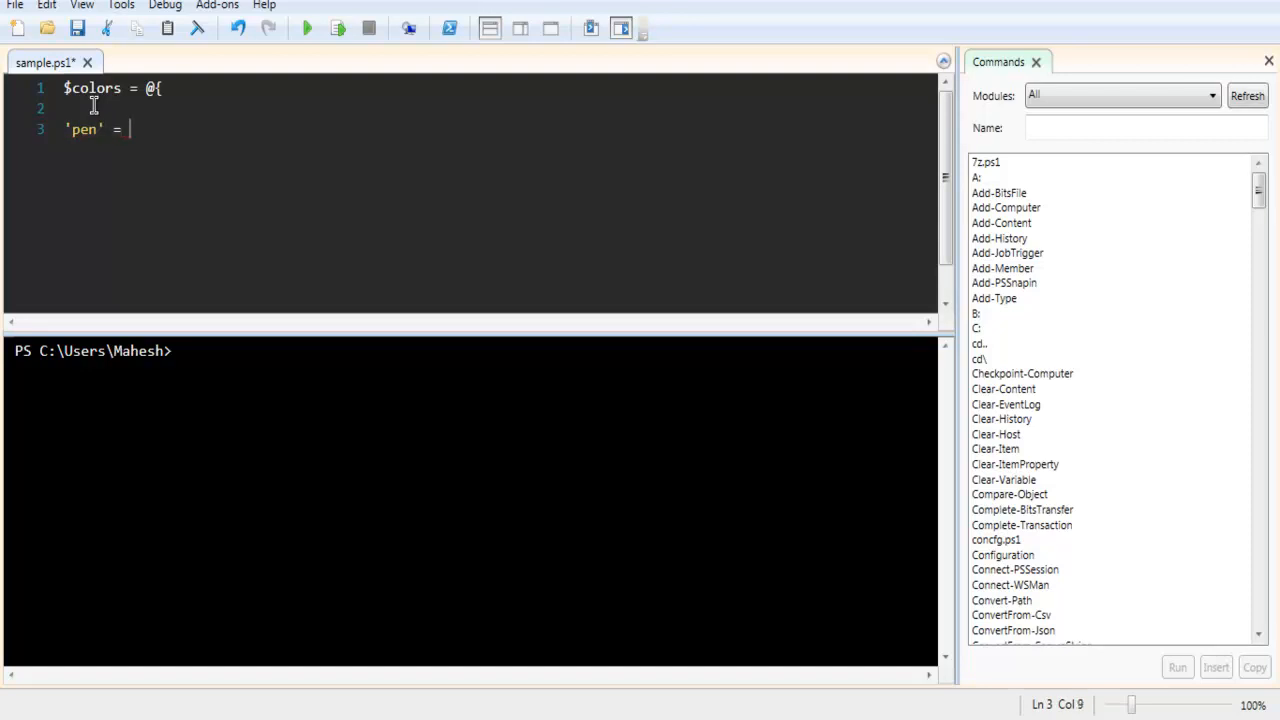
type("'blue")
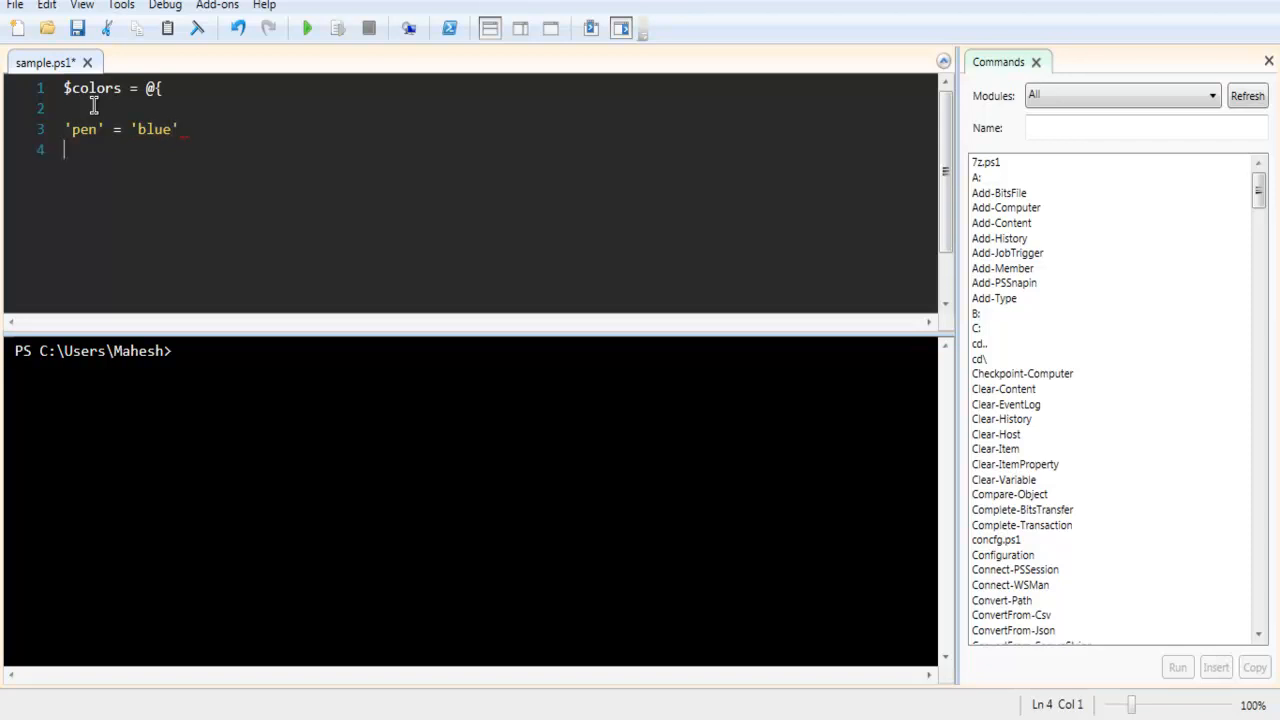
type("'eraser'='white'")
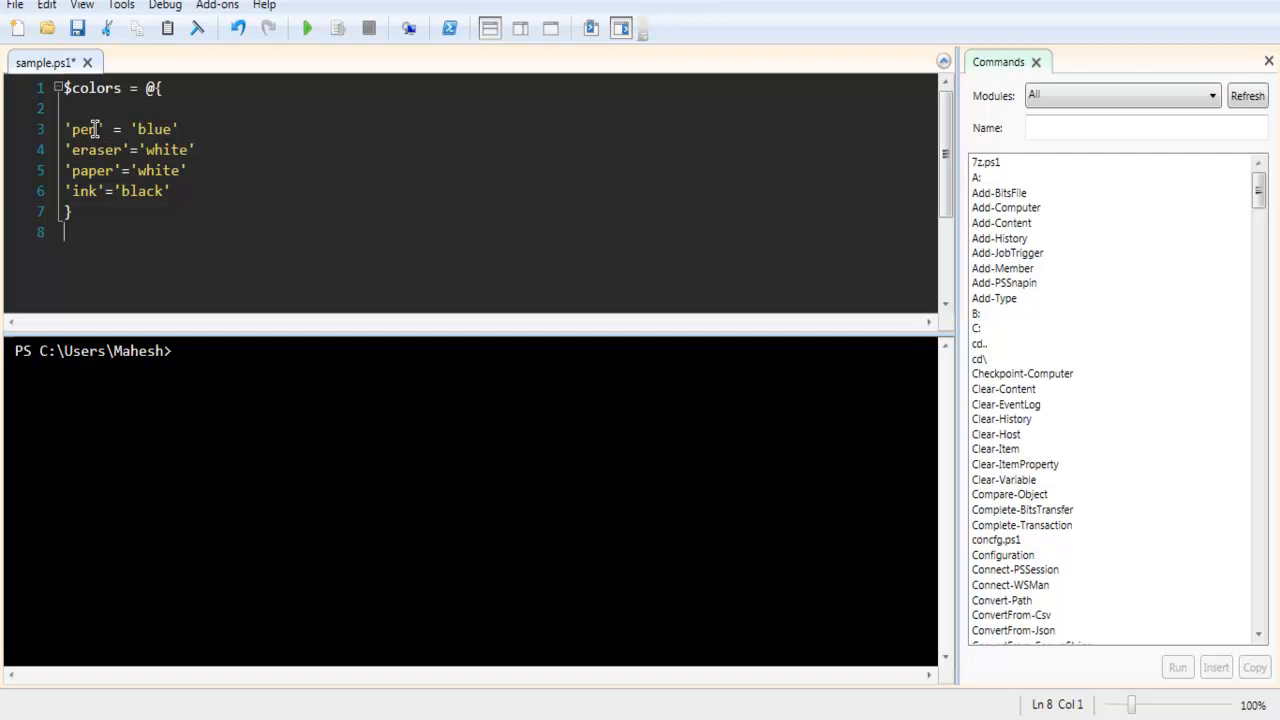
left_click(95, 128)
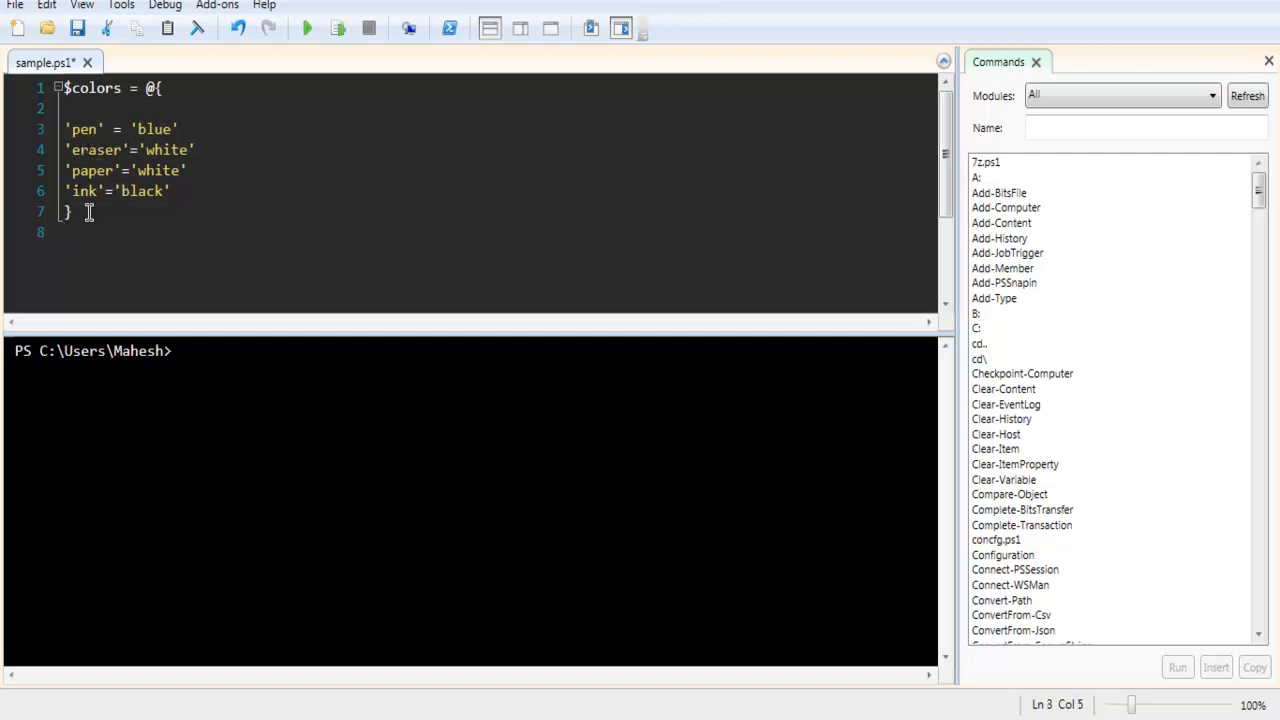
key("Return")
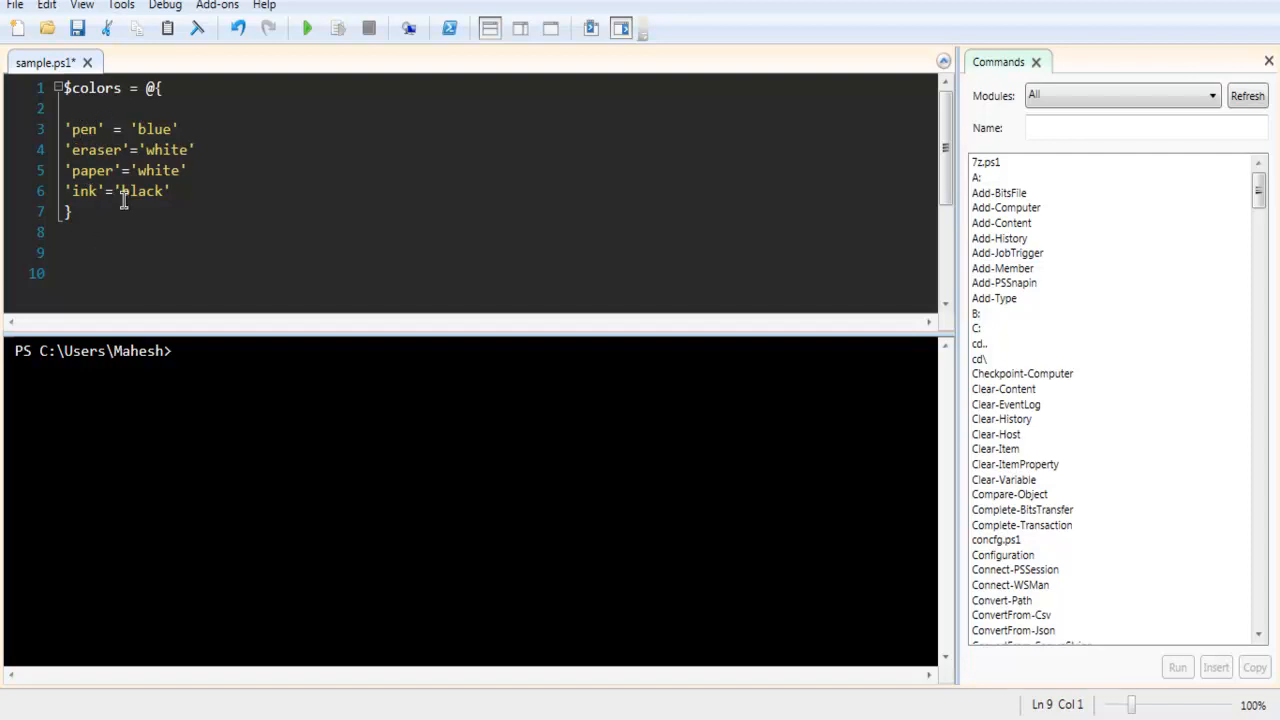
Write $colors | ForEach-Object {$_} on line 9 below the hash table
left_click(64, 252)
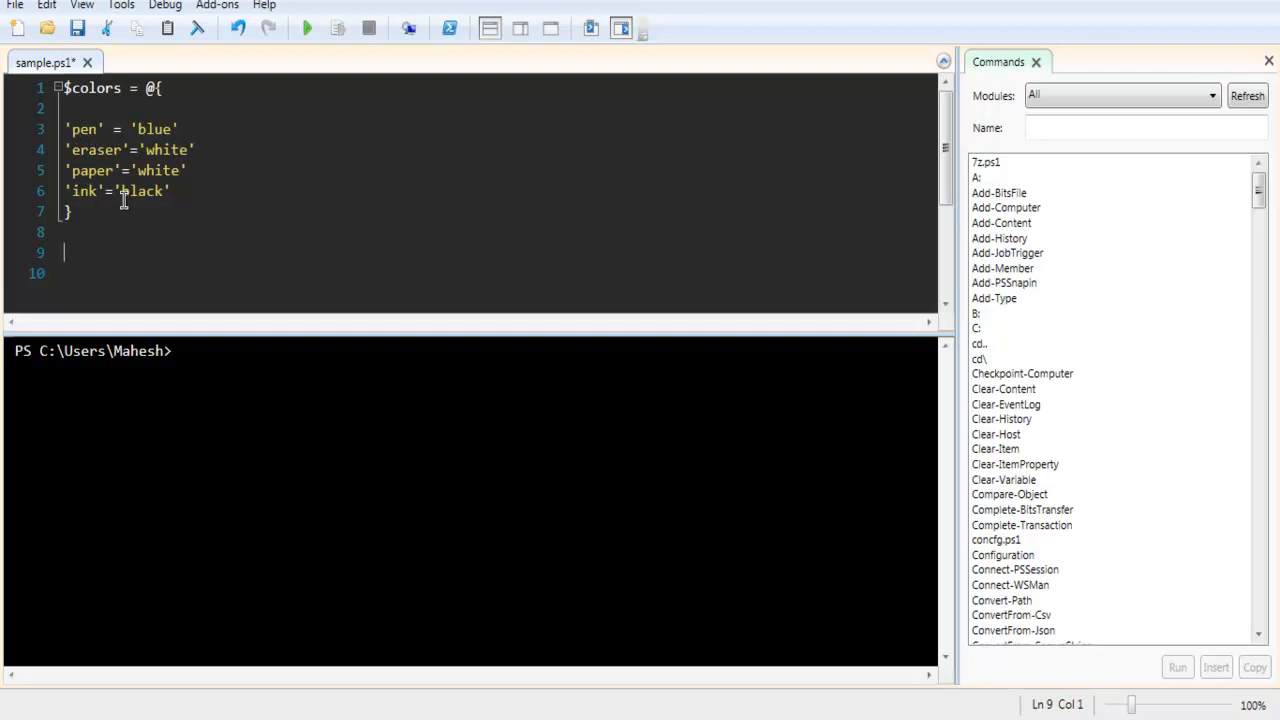
type("$")
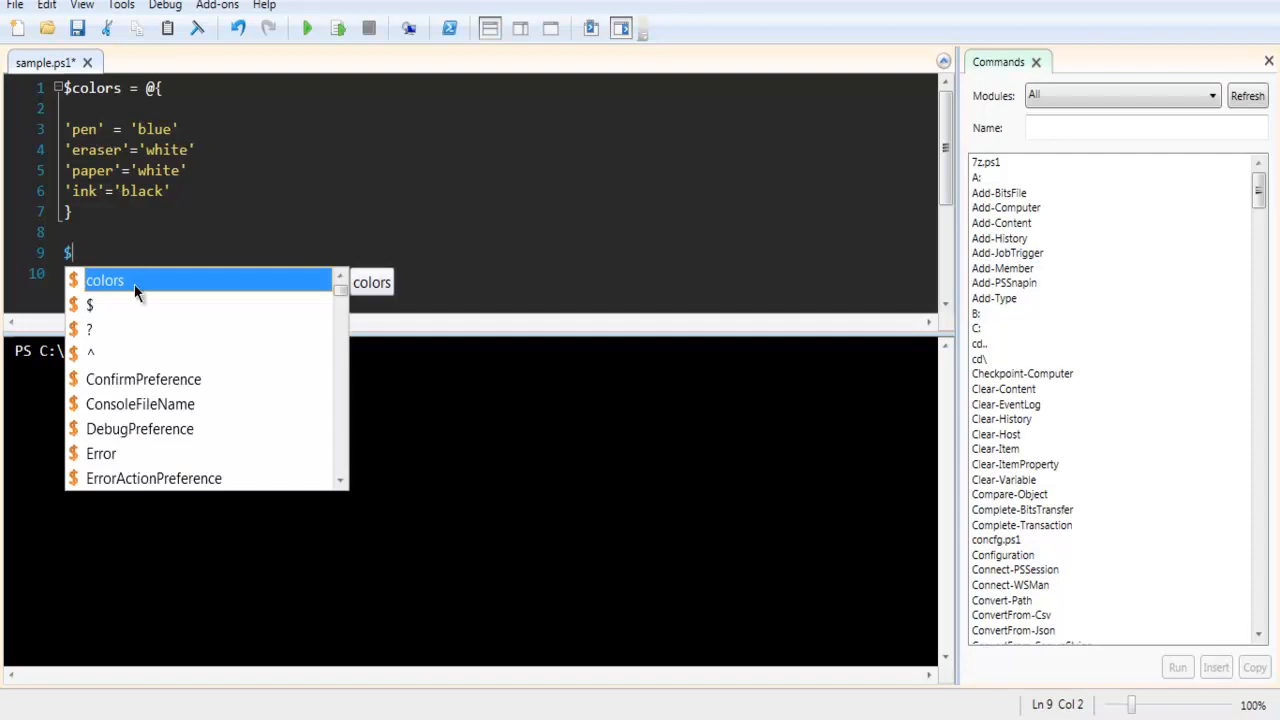
left_click(105, 280)
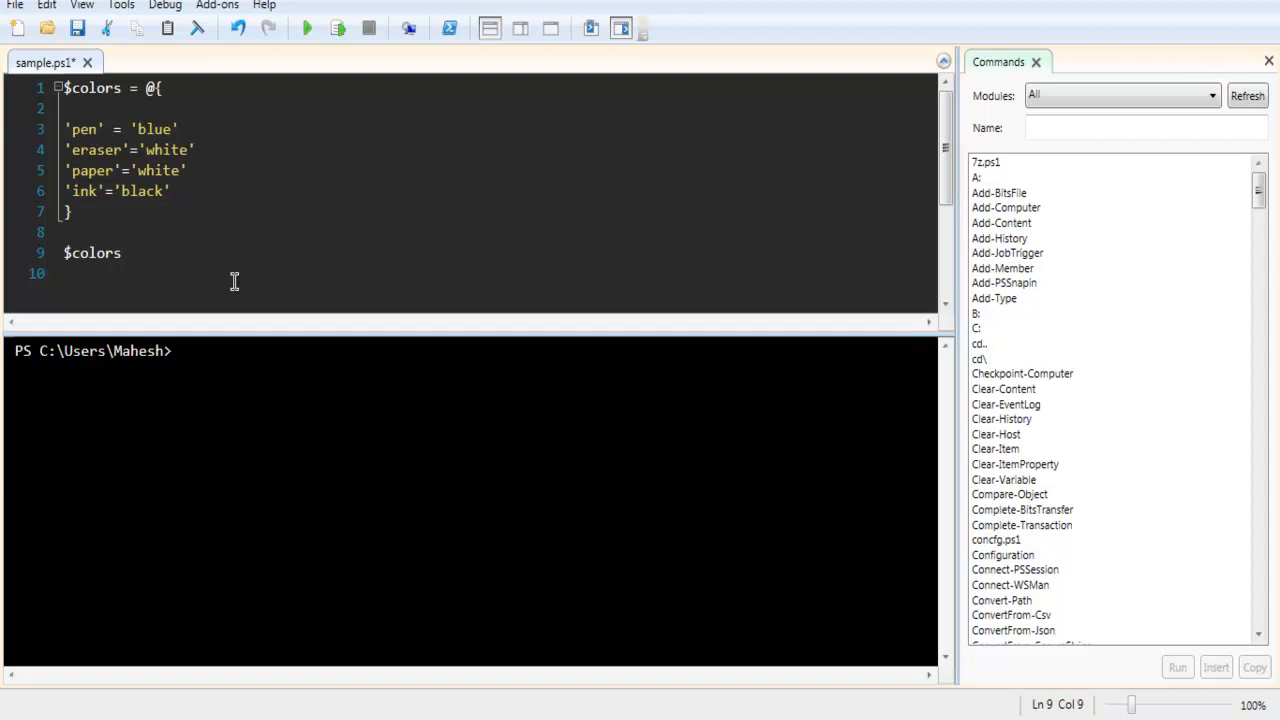
type("|")
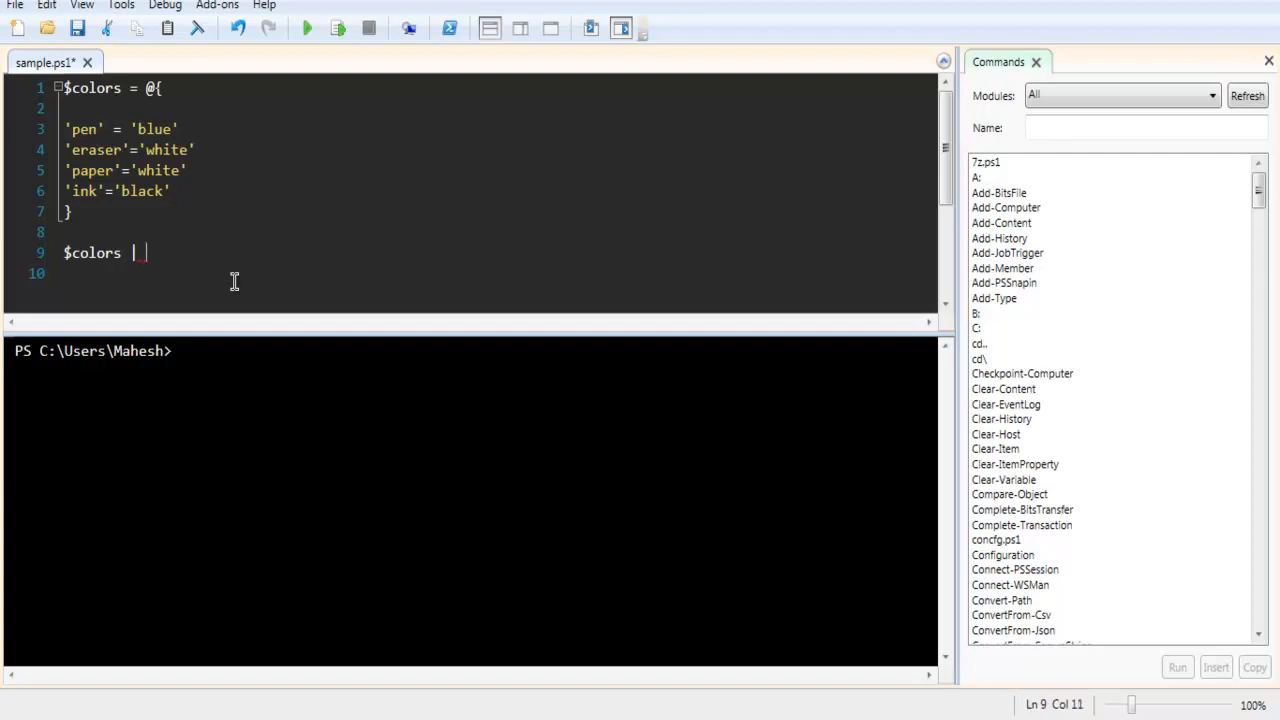
type("ForEach")
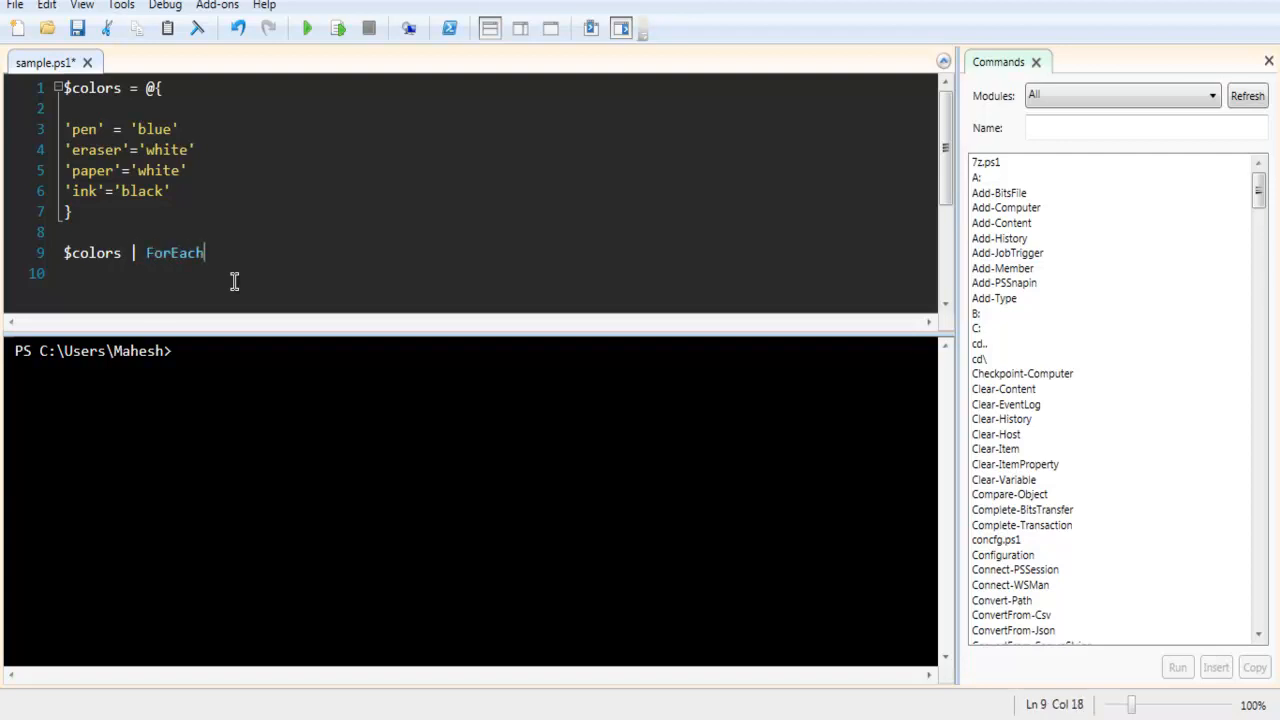
type("-Object")
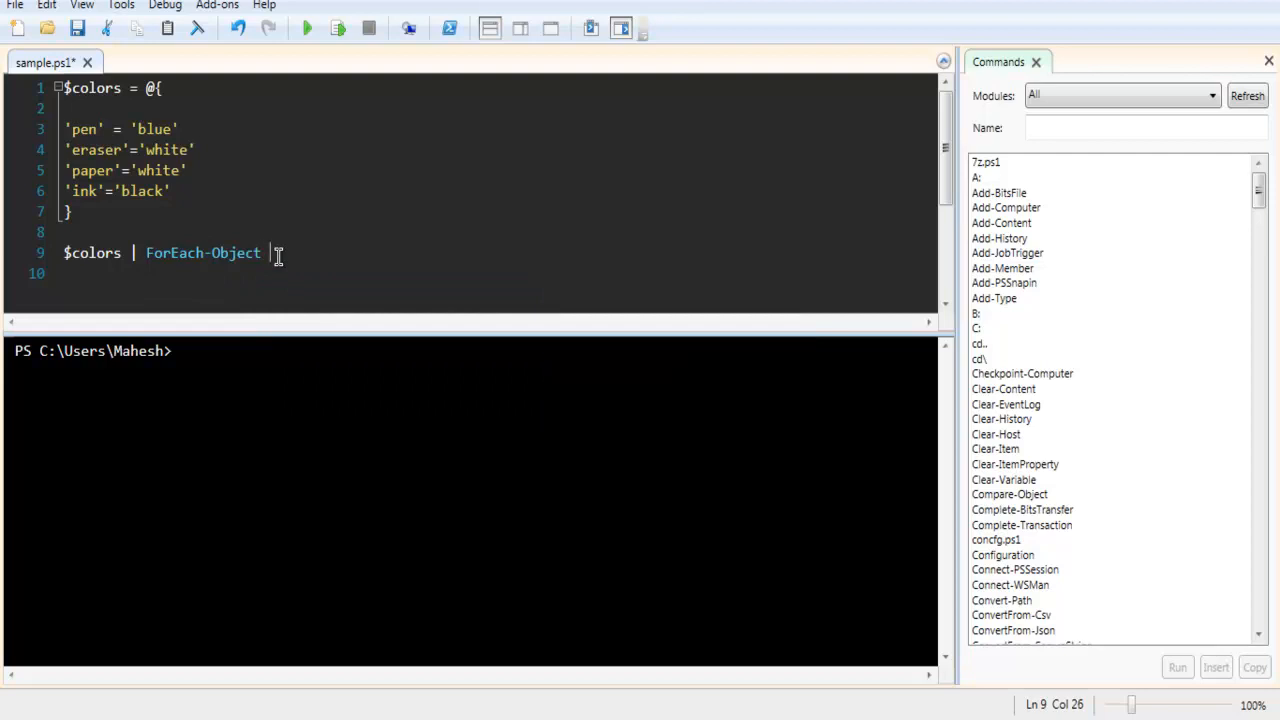
type("/")
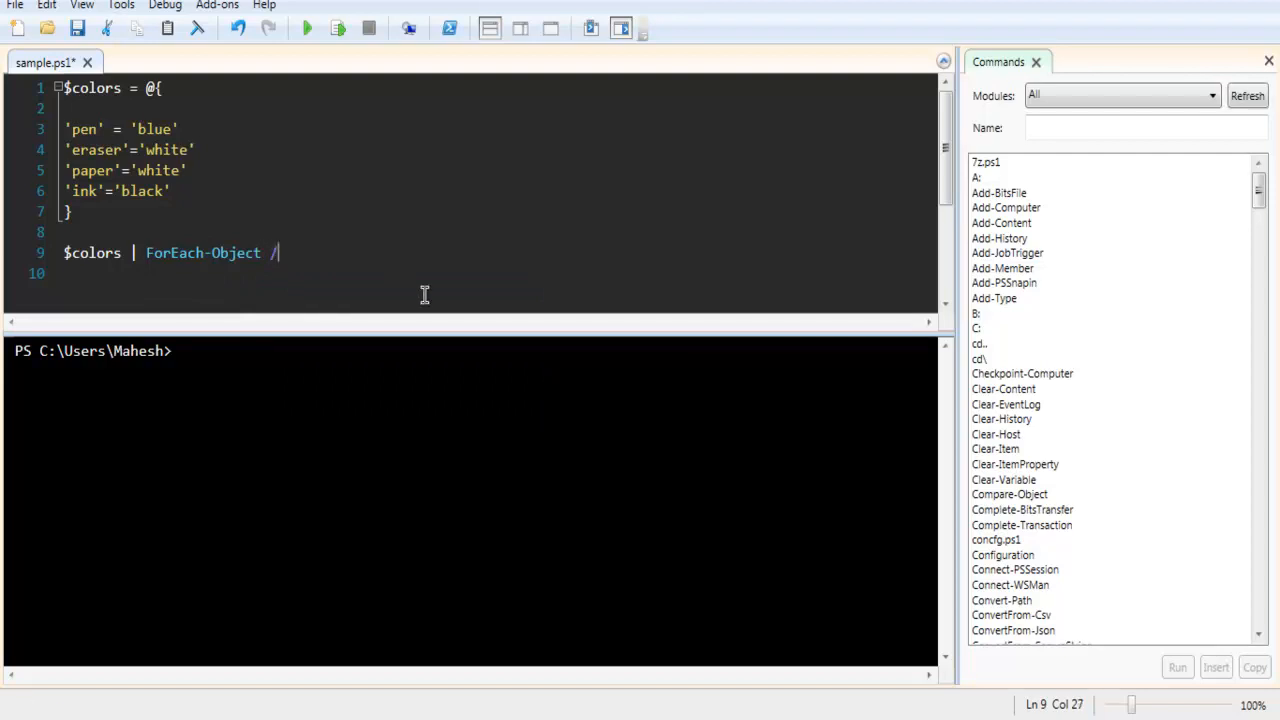
type("{")
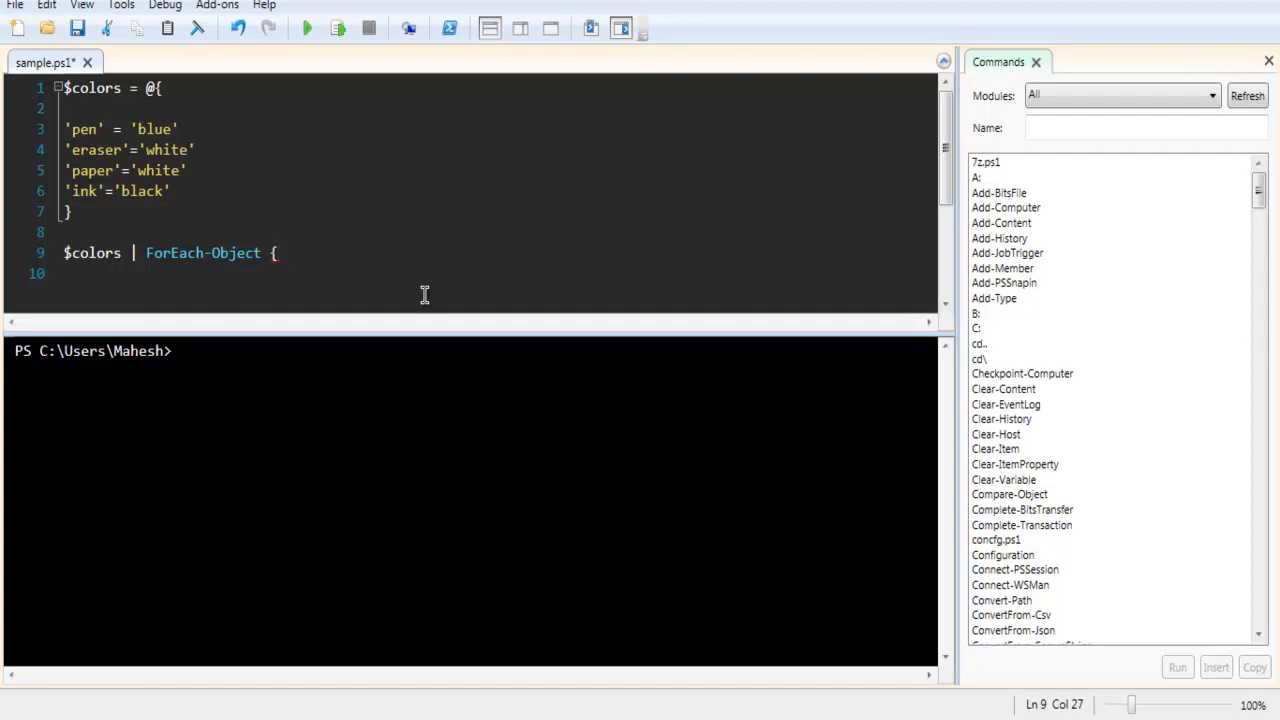
type("$_")
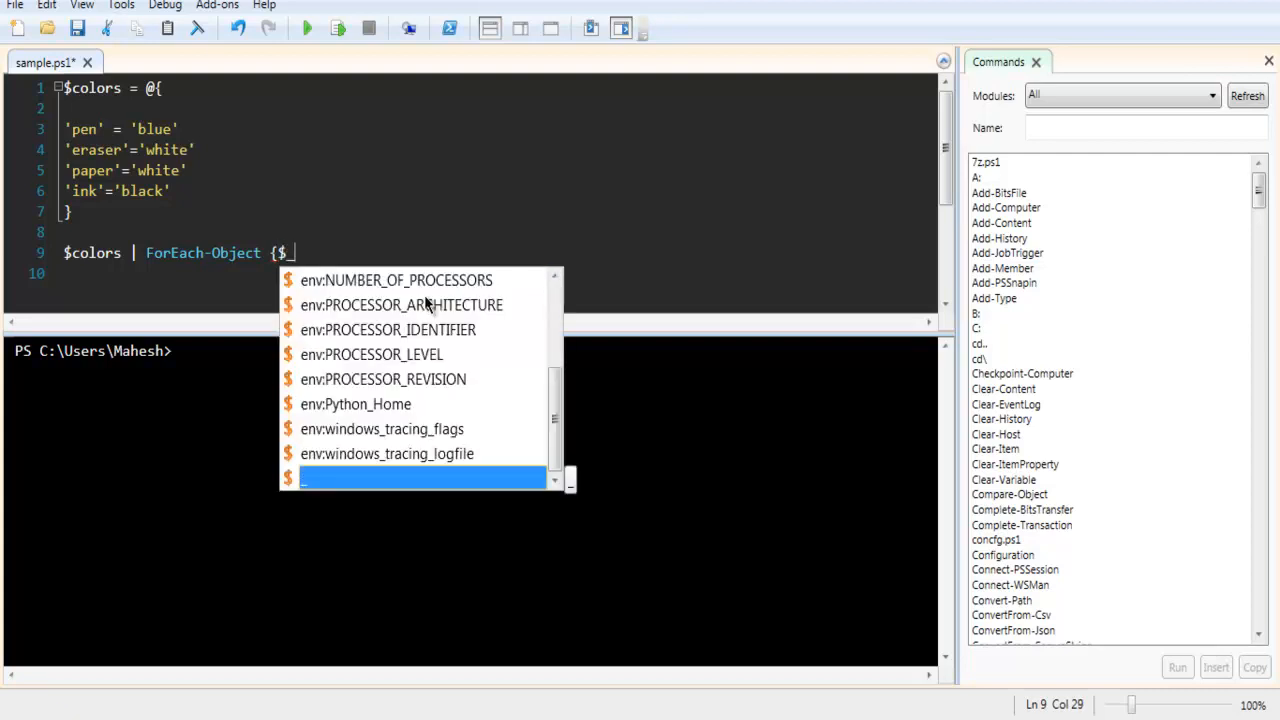
key("Escape")
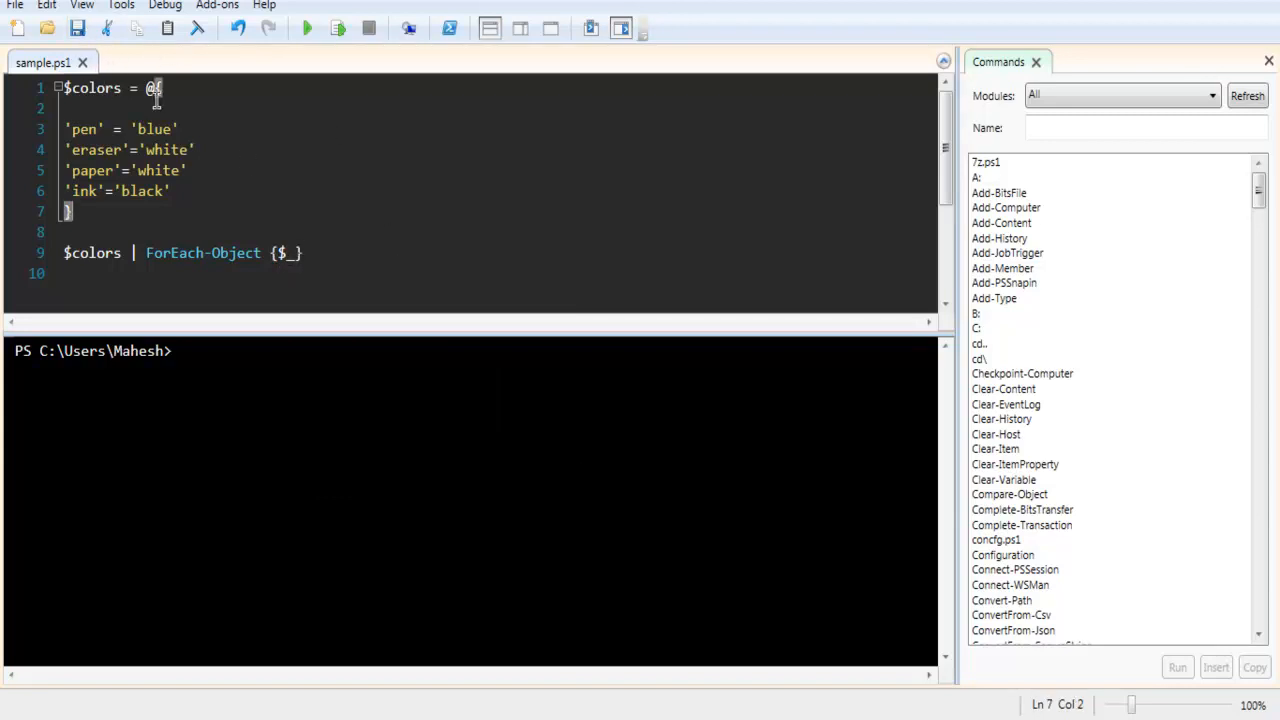
mouse_move(307, 28)
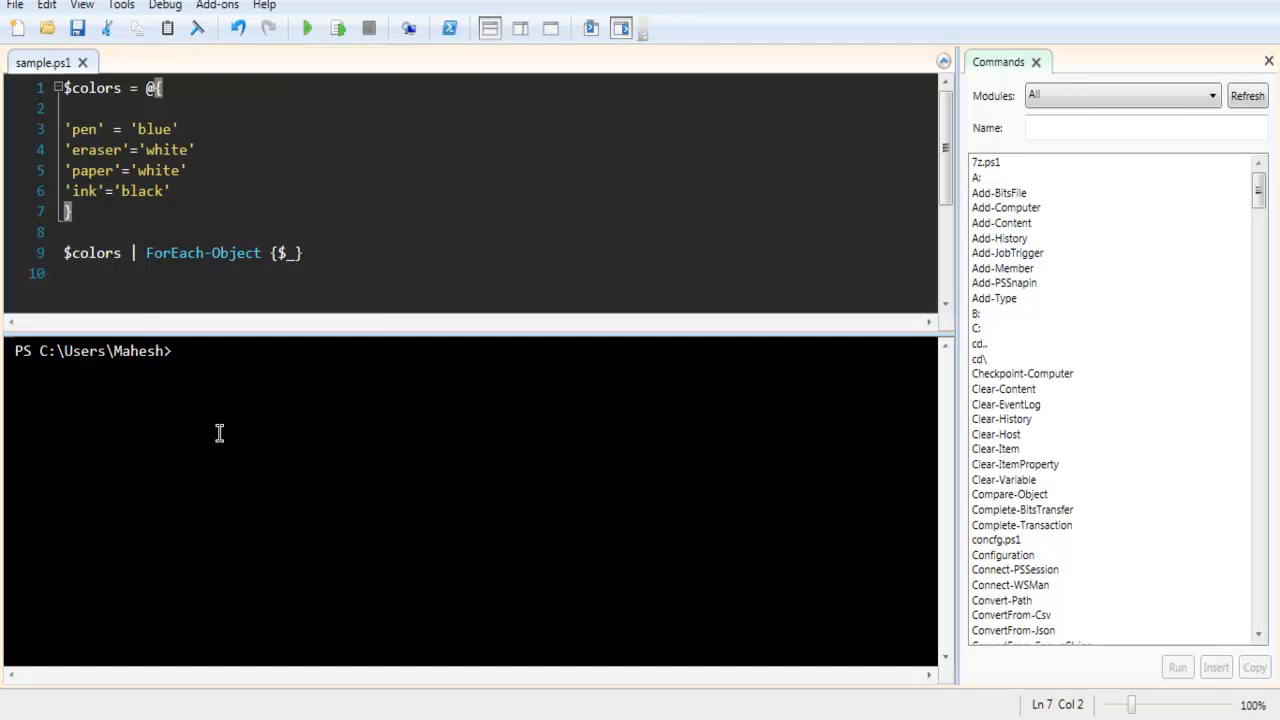
mouse_move(389, 463)
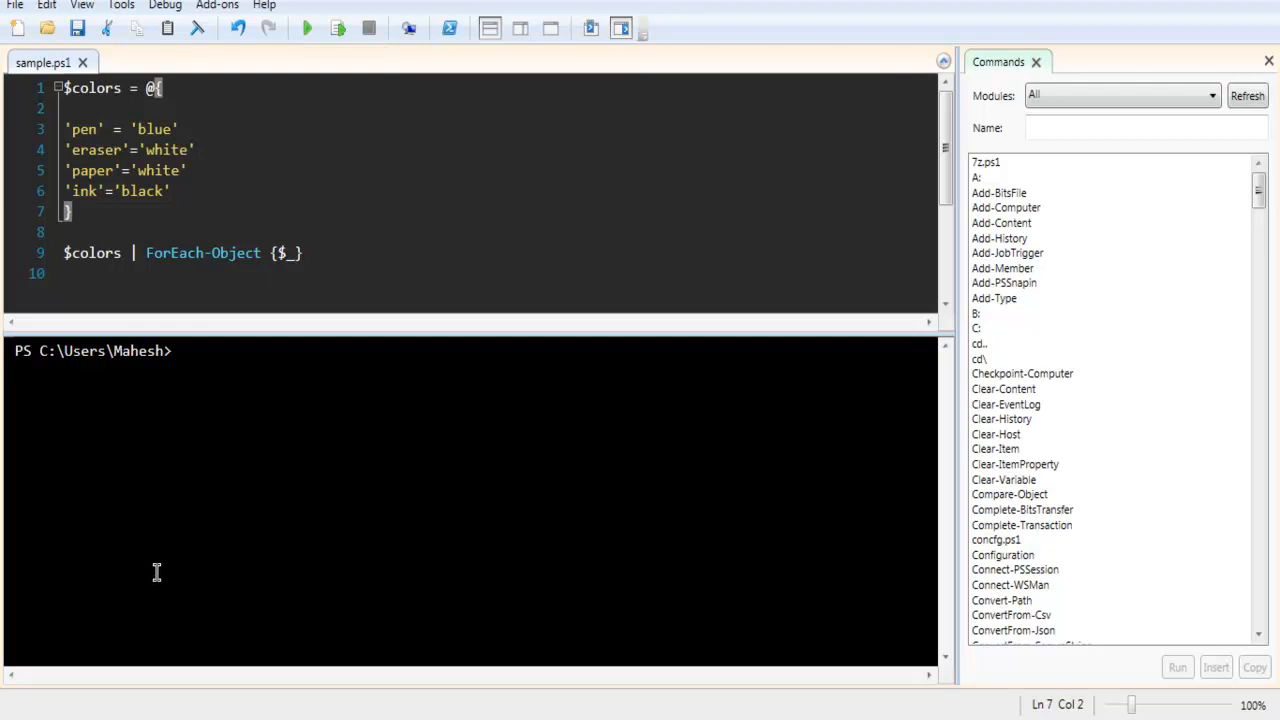
mouse_move(285, 275)
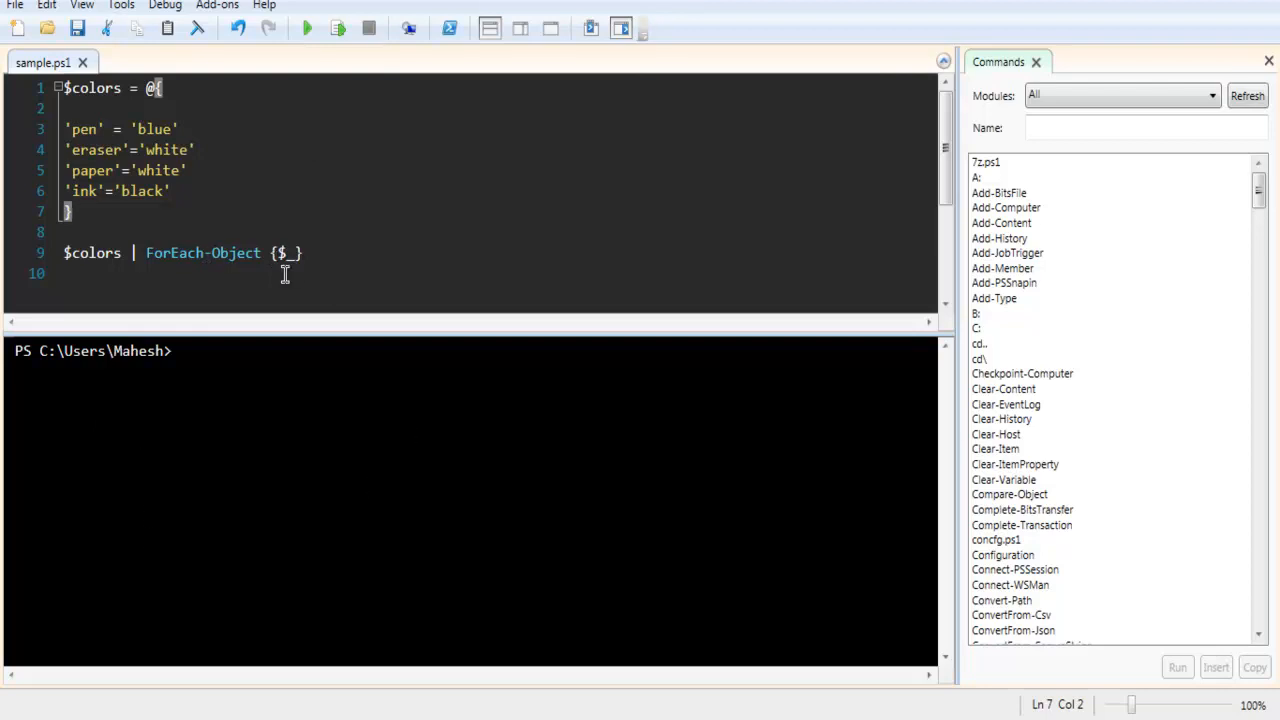
mouse_move(290, 337)
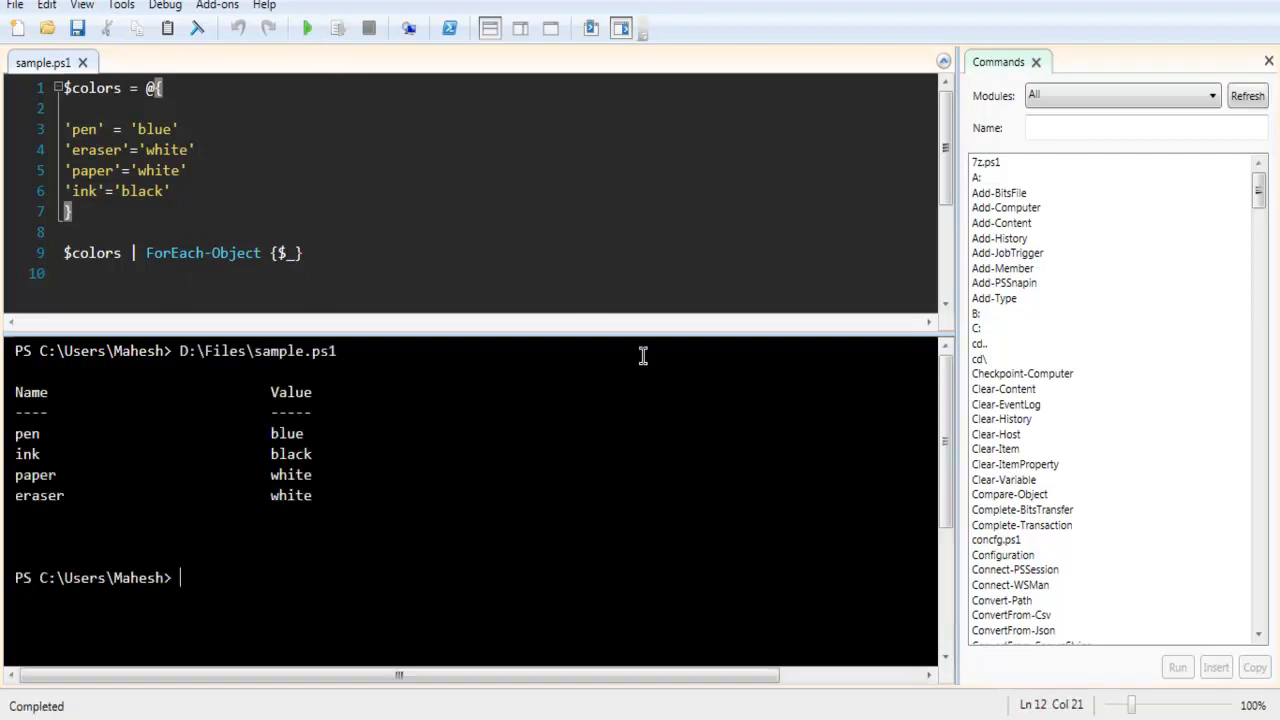
left_click_drag(643, 356, 351, 510)
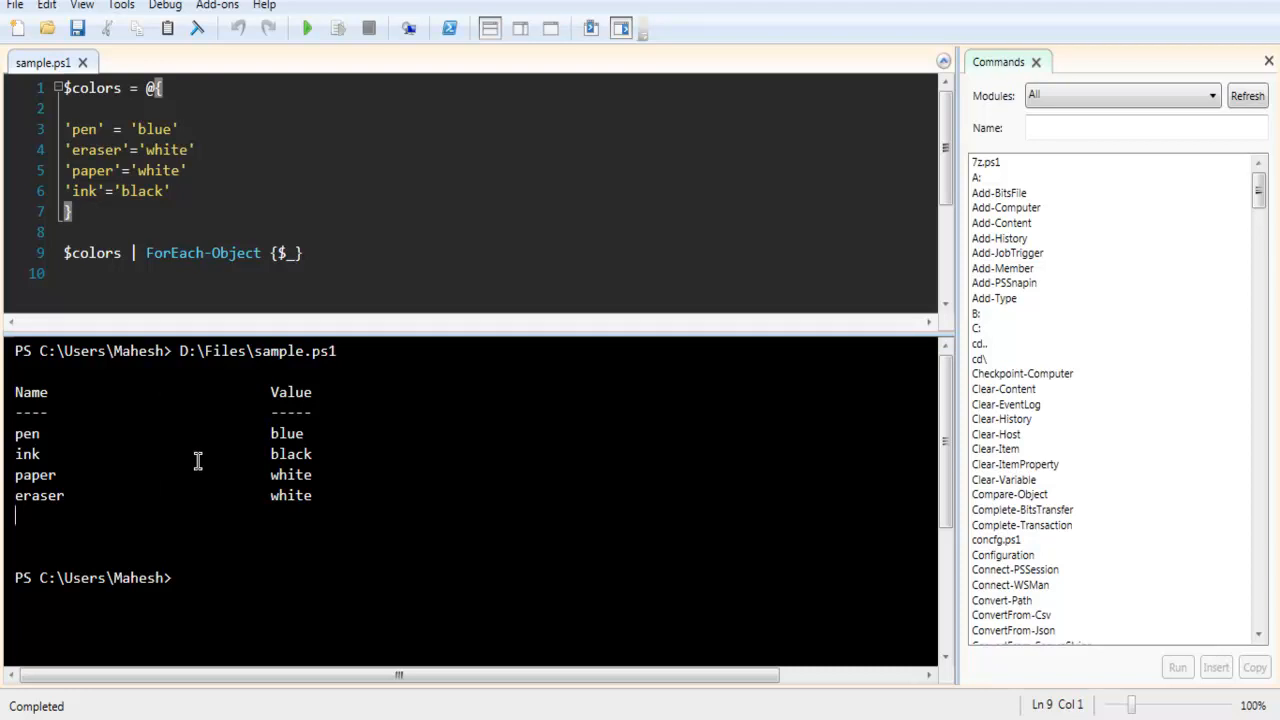
mouse_move(337, 234)
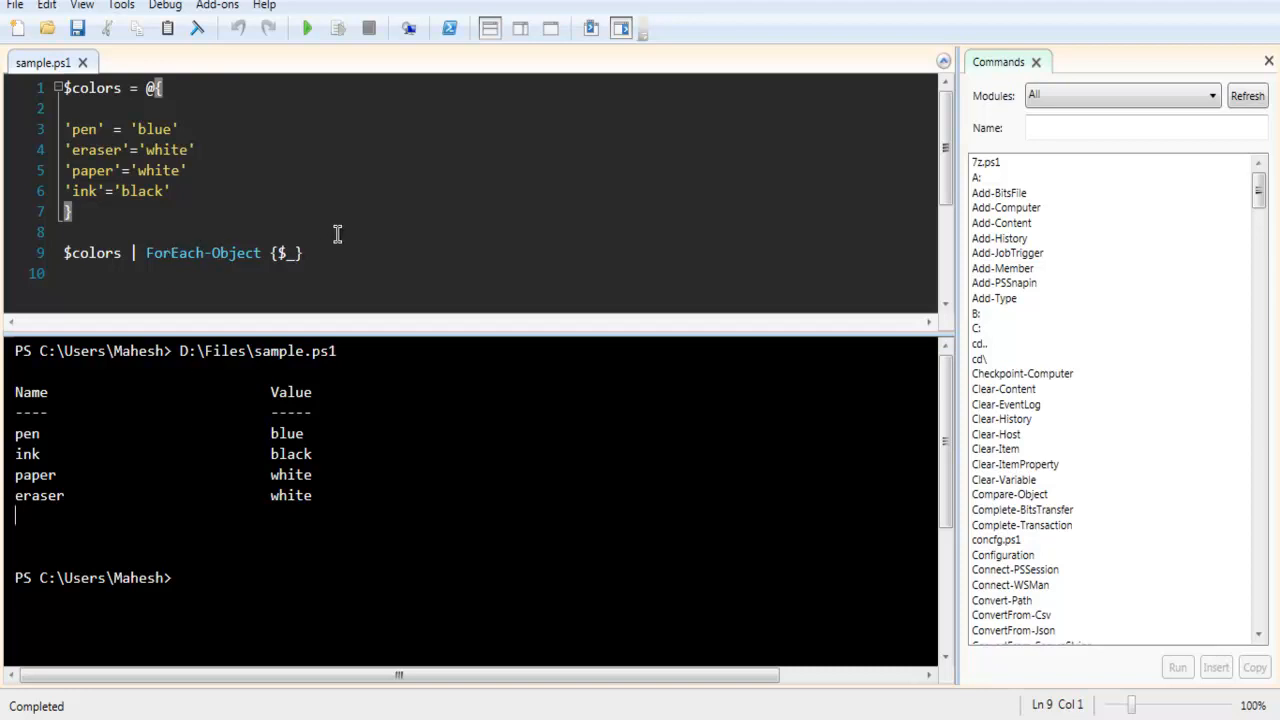